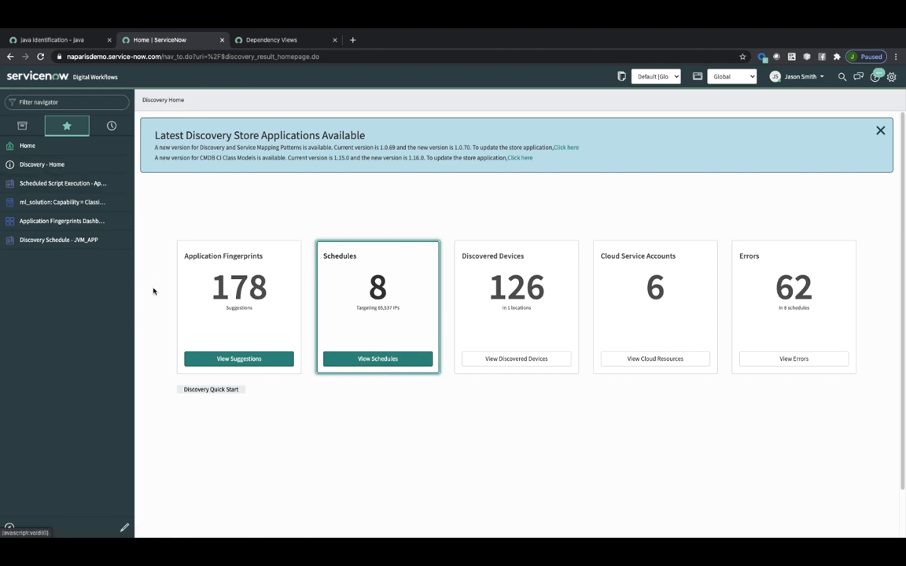
mouse_move(241, 235)
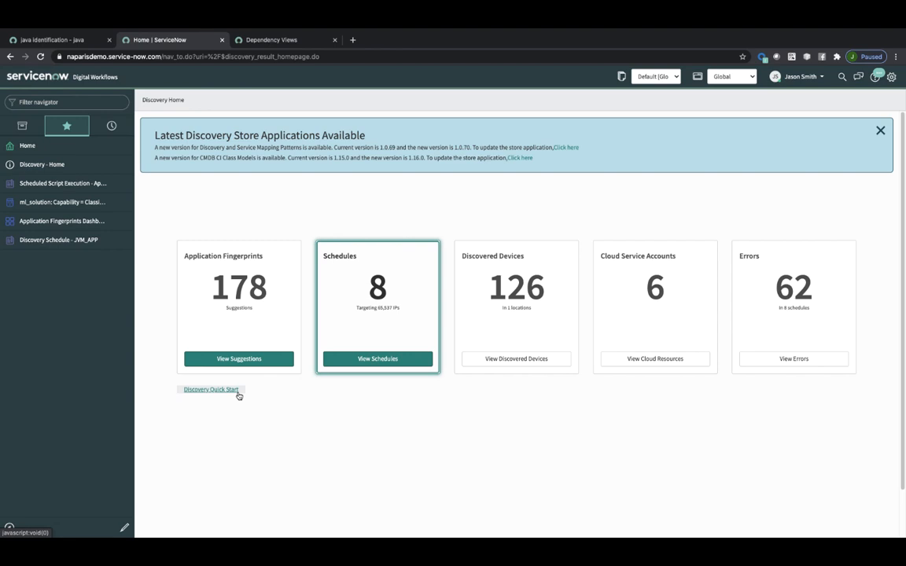
- Open the 'Applications suggestion - ITOM Autodiscovery' scheduled script job from the favorites
click(63, 184)
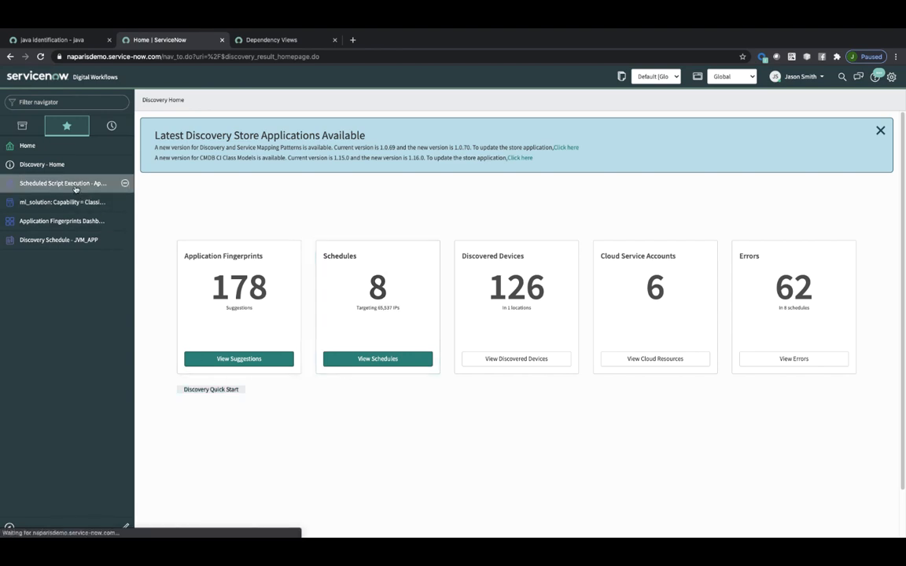
click(62, 183)
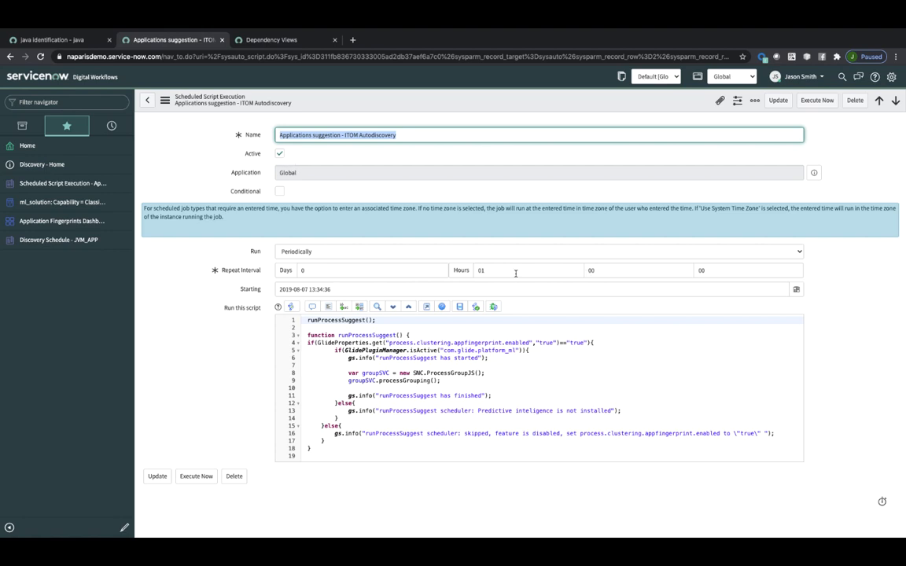
- Review the application_suggestion ML solution's cluster treemap, then go to Application Fingerprints Dashboard
click(61, 202)
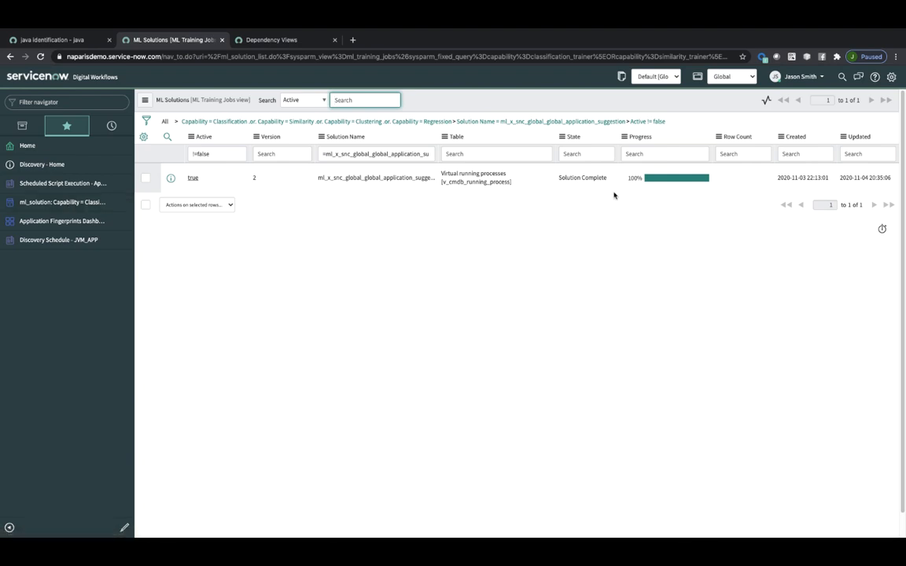
mouse_move(208, 188)
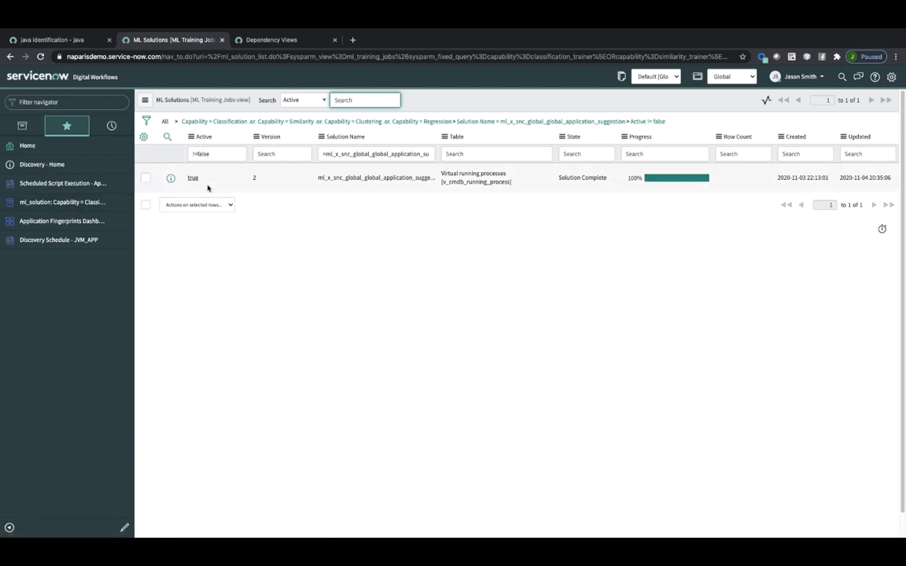
click(193, 177)
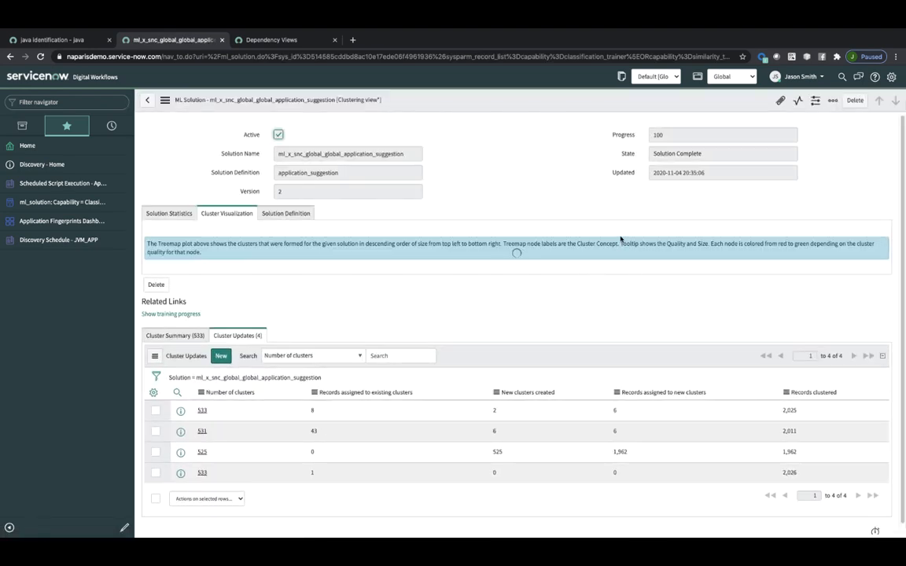
click(226, 213)
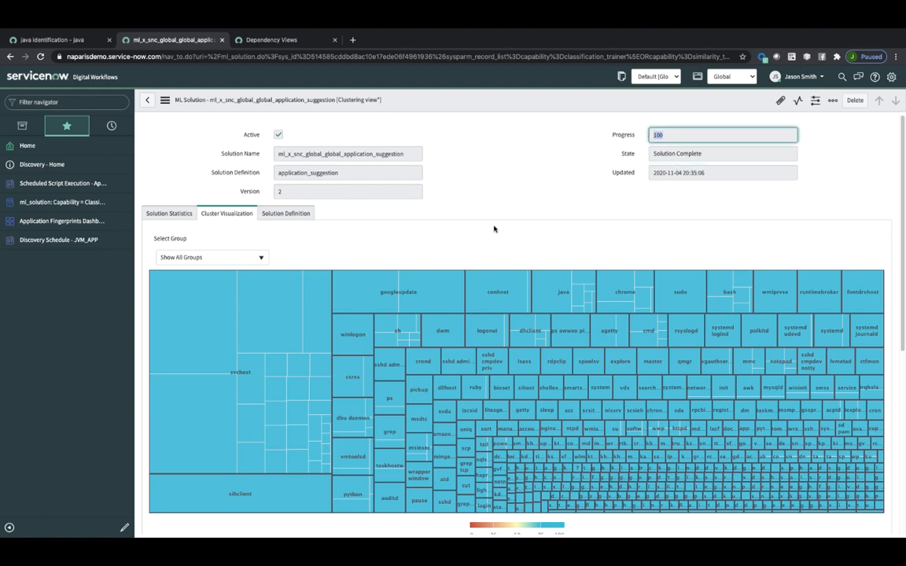
mouse_move(313, 429)
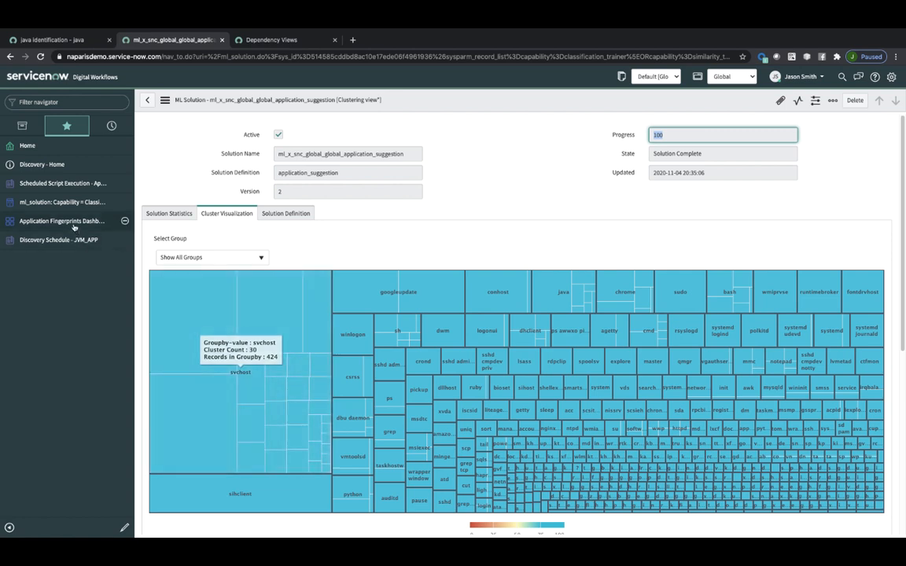
click(61, 221)
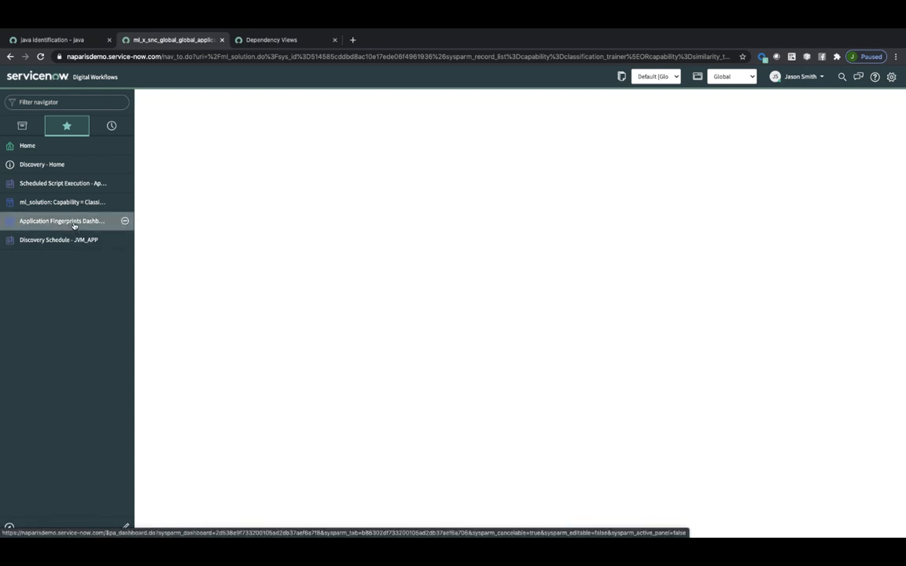
- List the six suggested application servers, try bulk actions, and open the 'master' suggestion
click(61, 221)
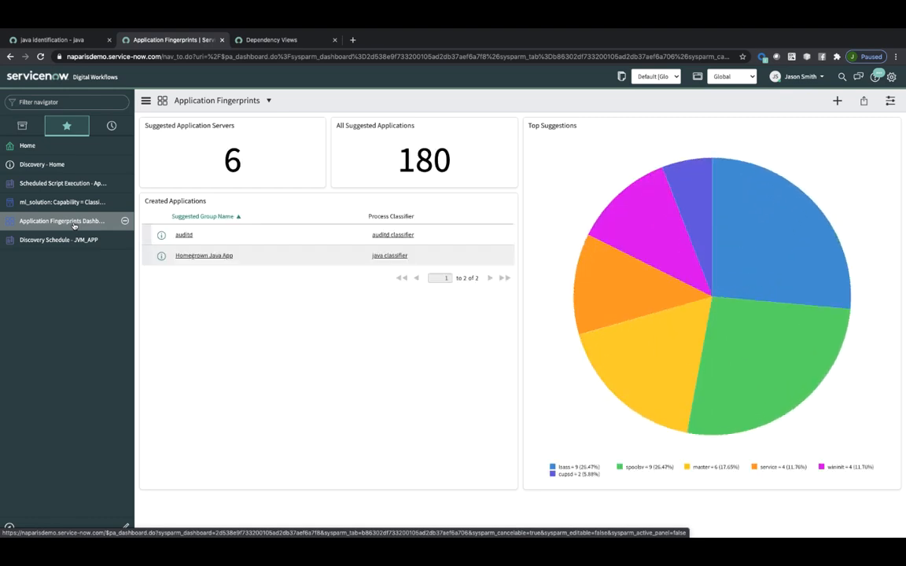
mouse_move(684, 264)
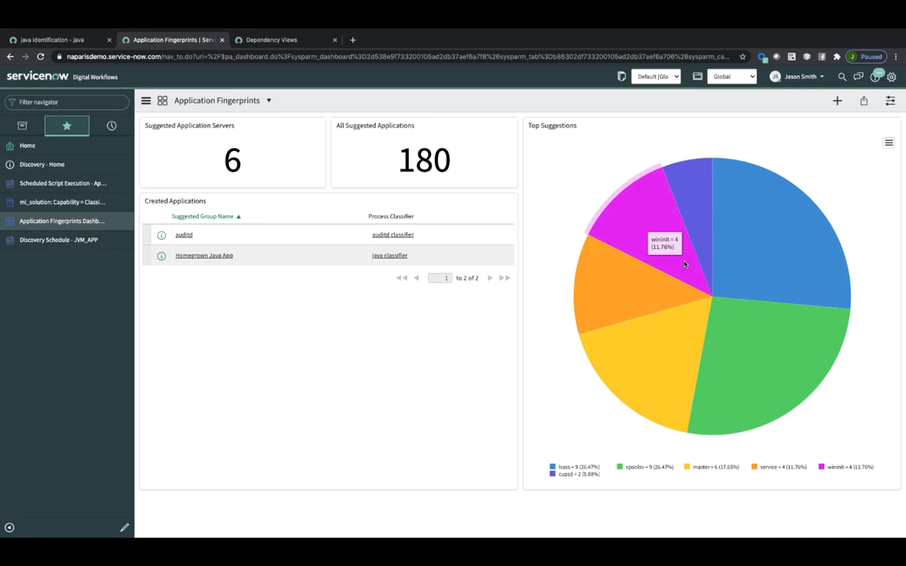
mouse_move(615, 341)
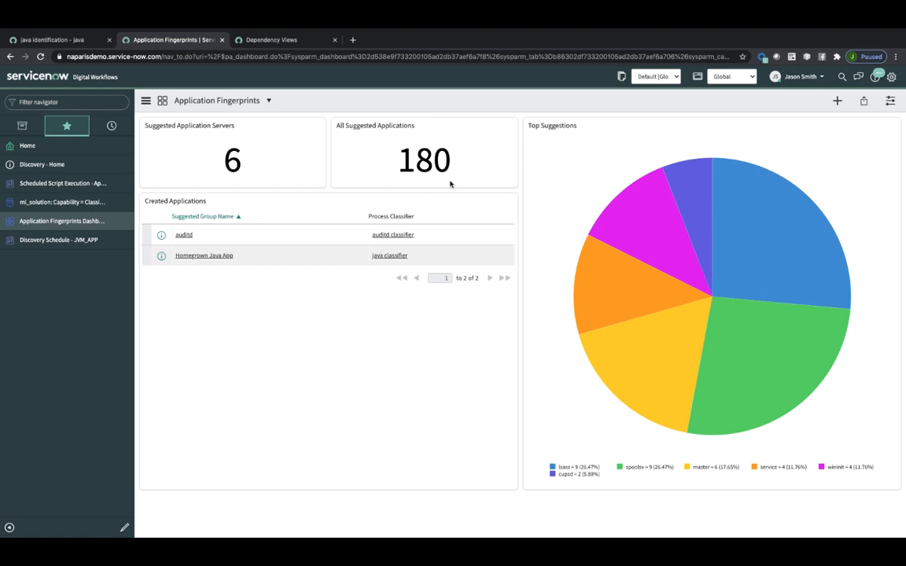
mouse_move(210, 155)
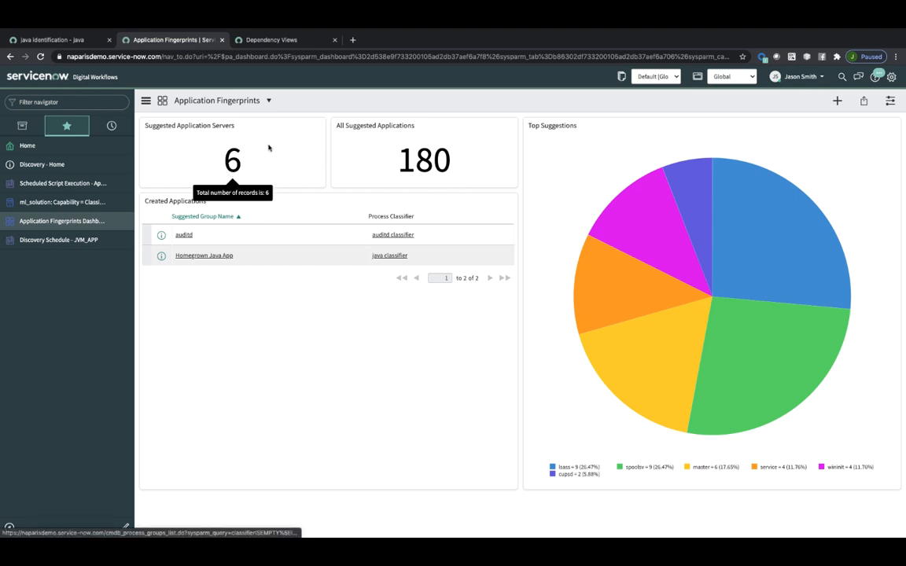
mouse_move(235, 165)
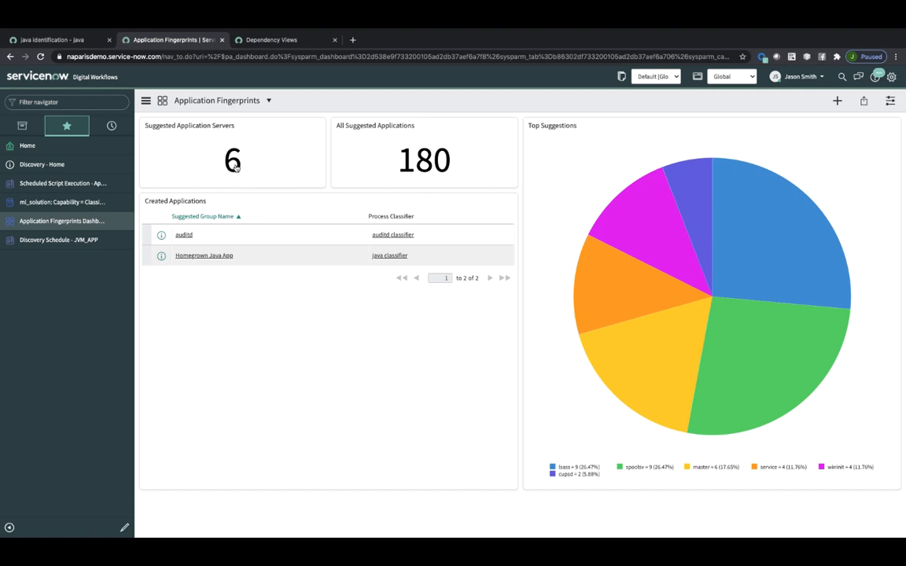
click(424, 160)
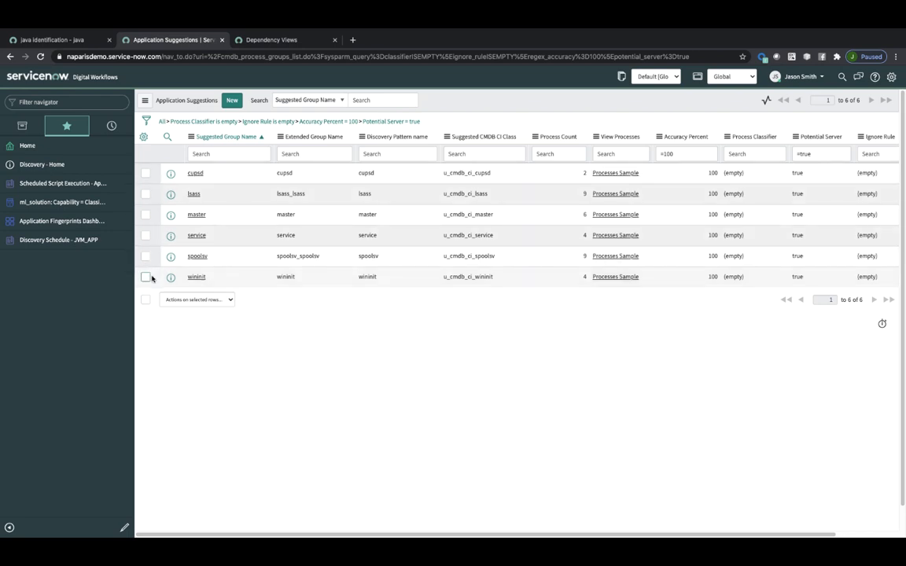
click(146, 276)
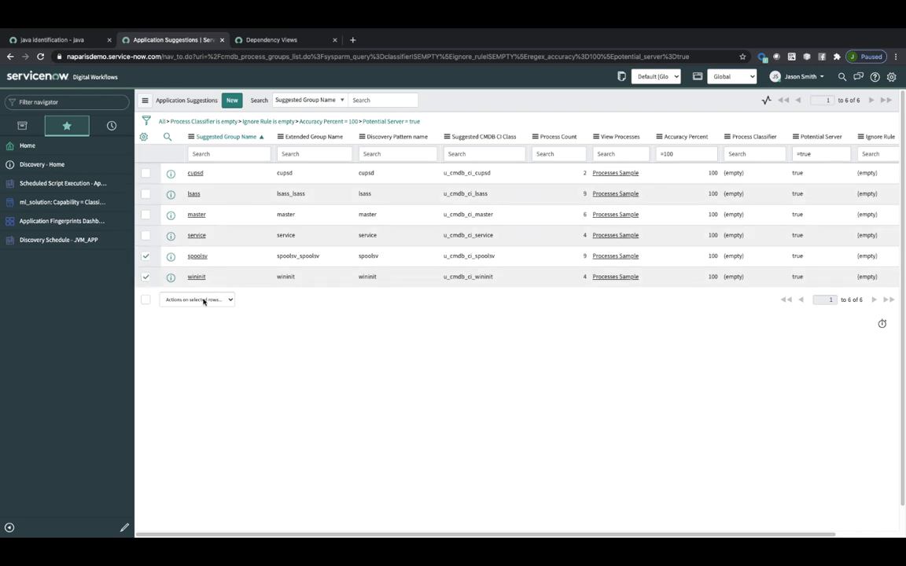
click(196, 299)
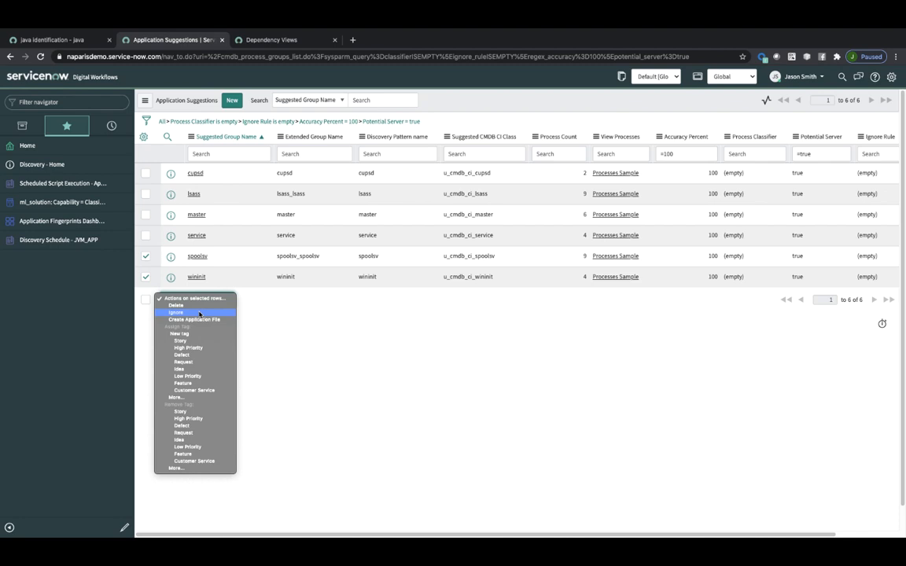
click(196, 299)
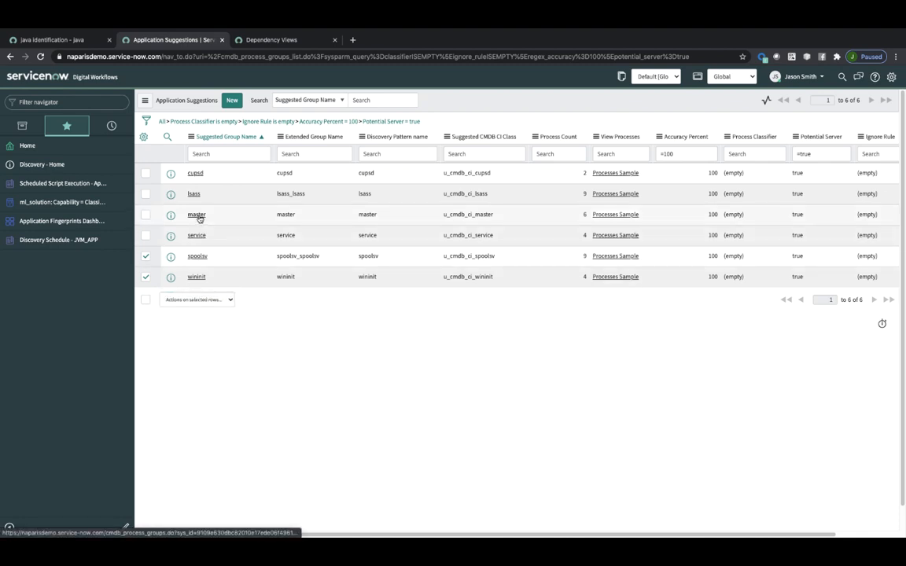
click(196, 214)
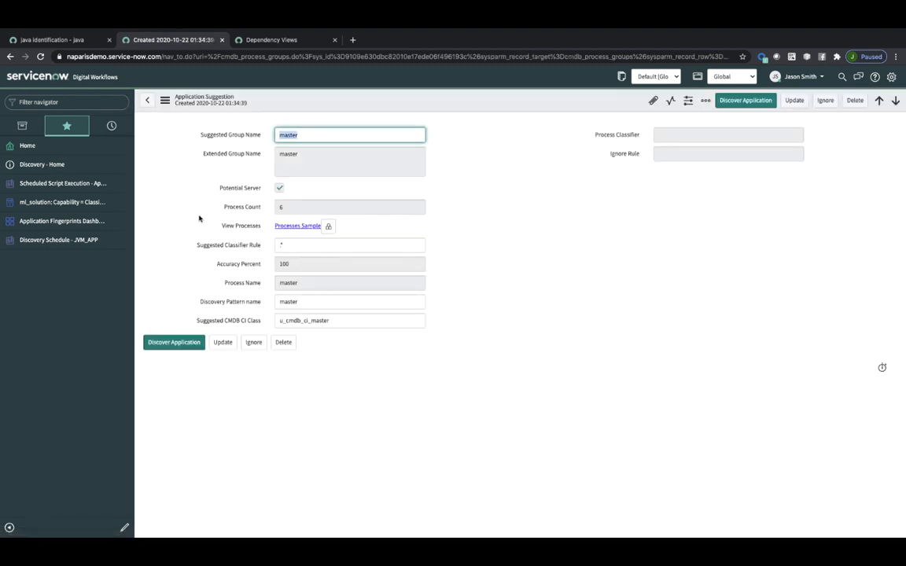
mouse_move(684, 234)
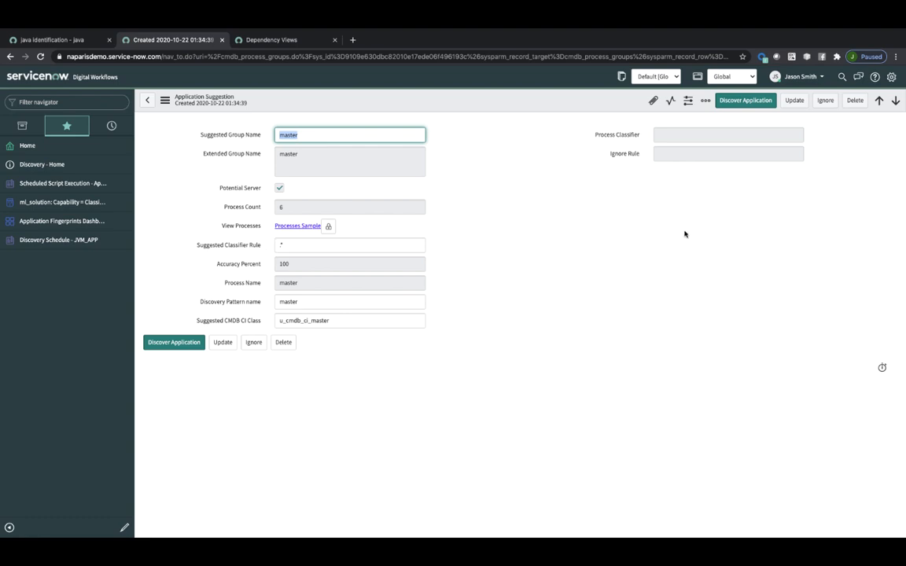
mouse_move(820, 123)
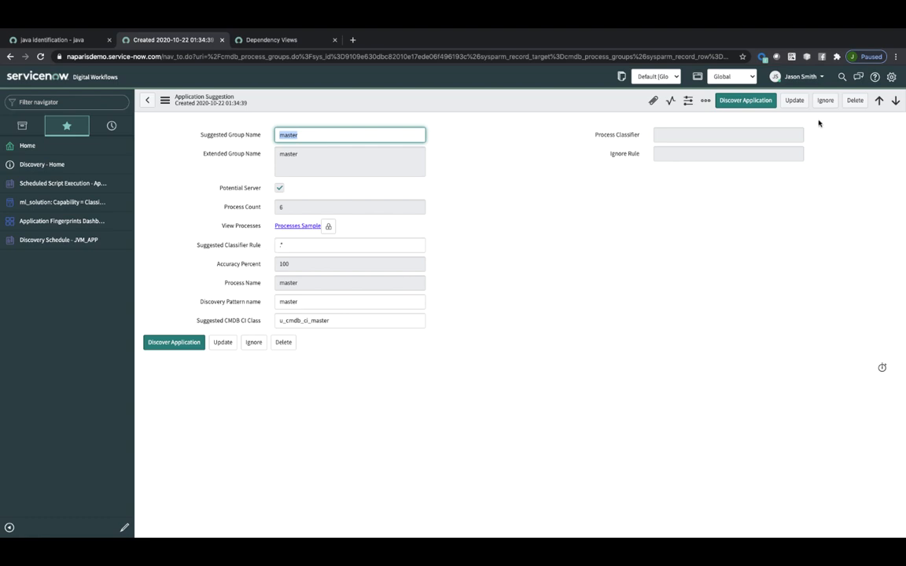
mouse_move(364, 150)
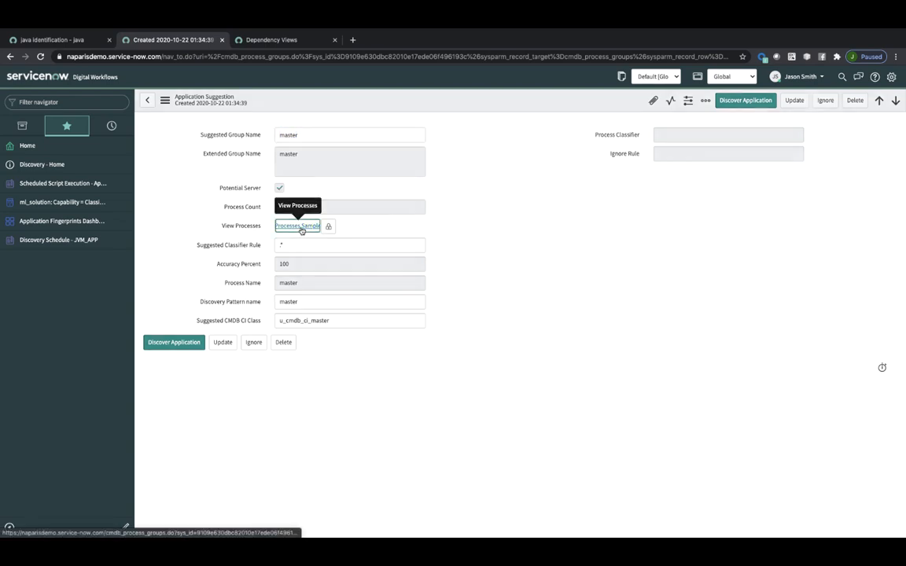
- Clear the master suggestion's Suggested Group Name field to enter a new name
click(298, 225)
text(Post)
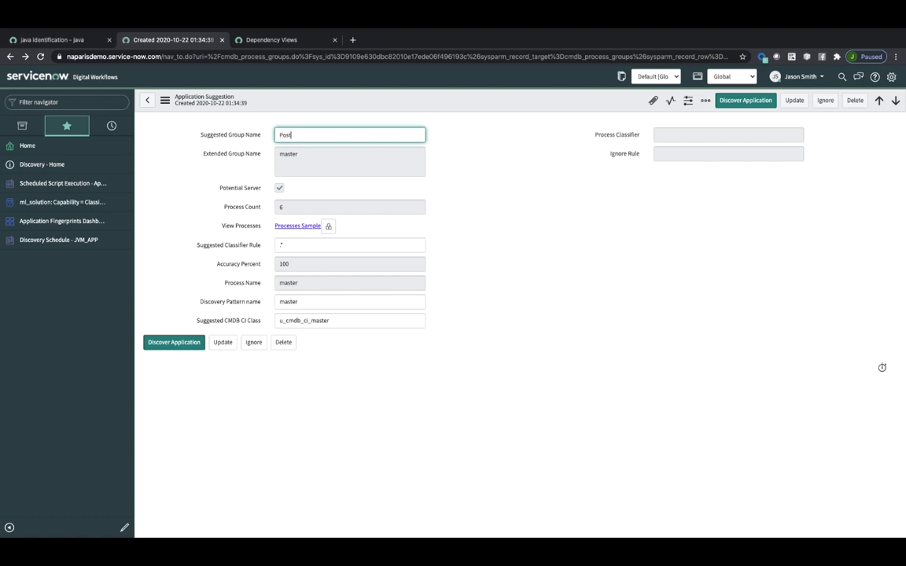
- Name the suggestion 'Postfix' with CI class u_cmdb_ci_postfix, then navigate to Application Fingerprints
text(fix)
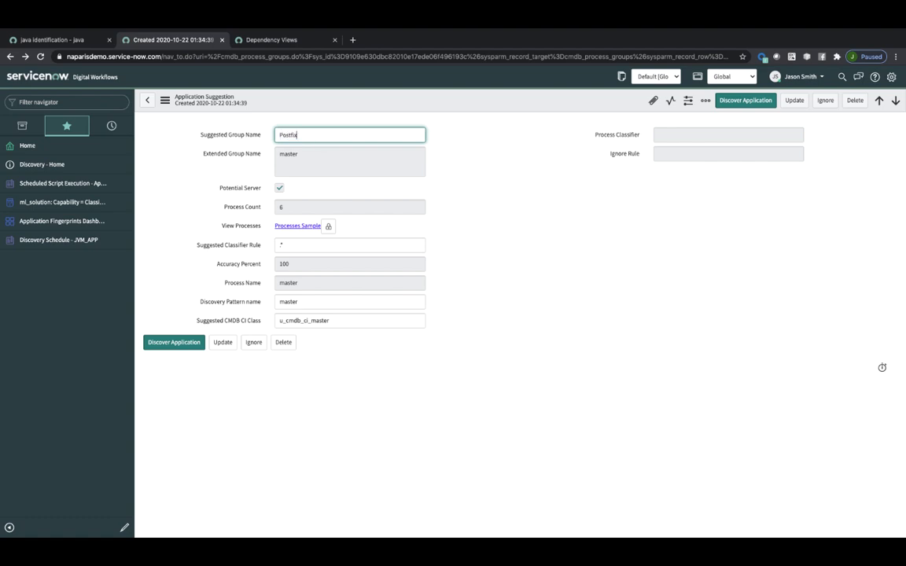
mouse_move(309, 248)
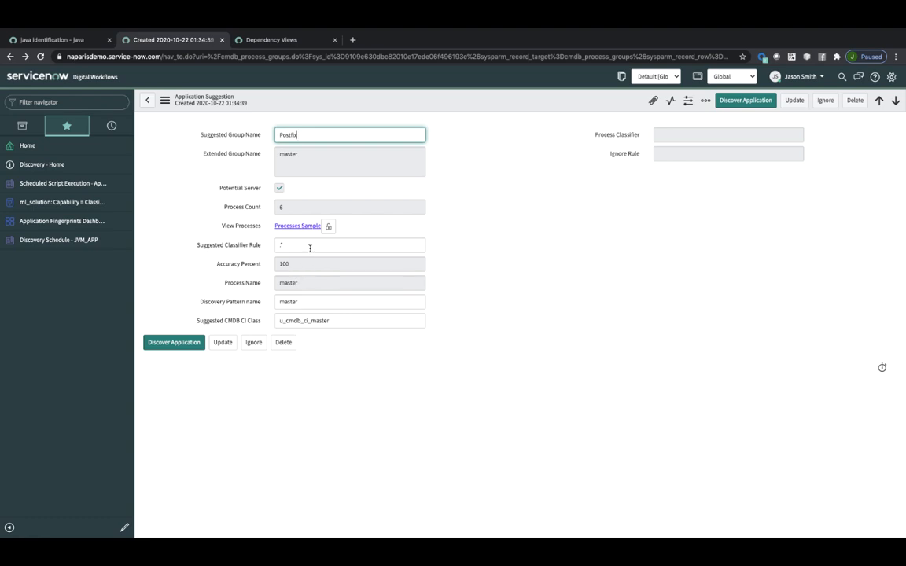
click(350, 244)
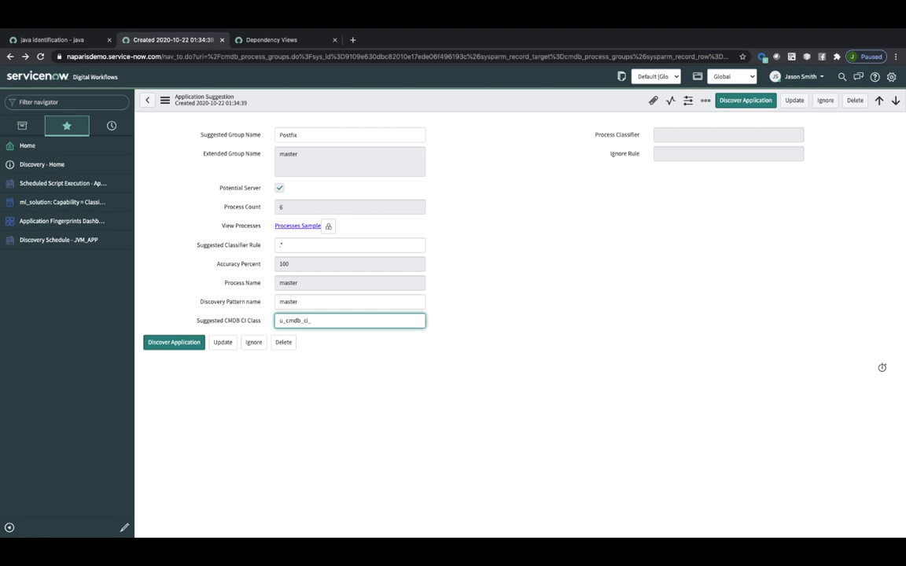
text(postfix)
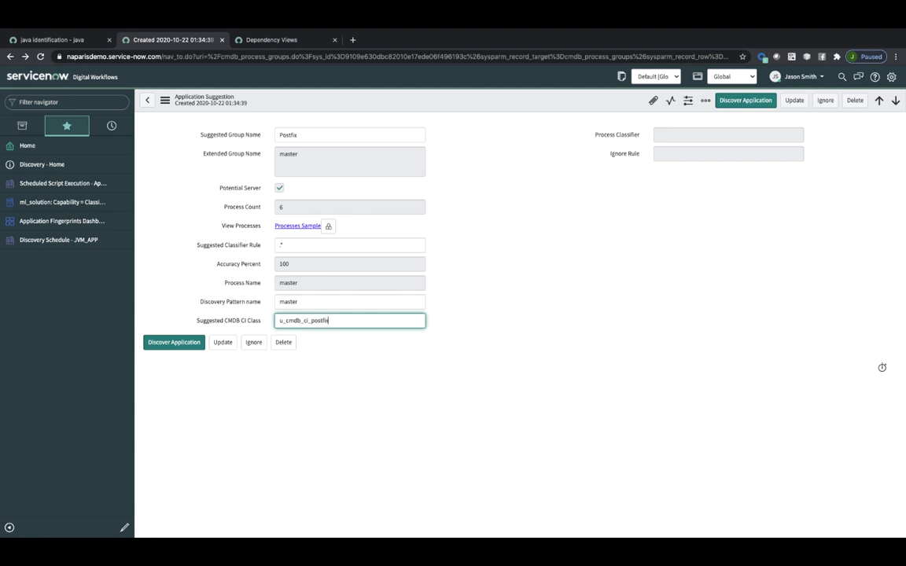
mouse_move(360, 394)
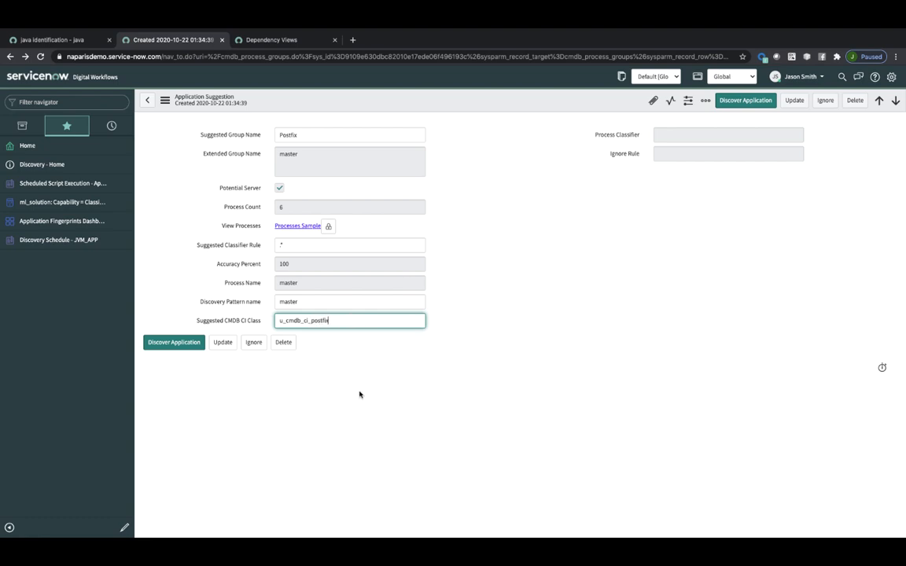
mouse_move(174, 342)
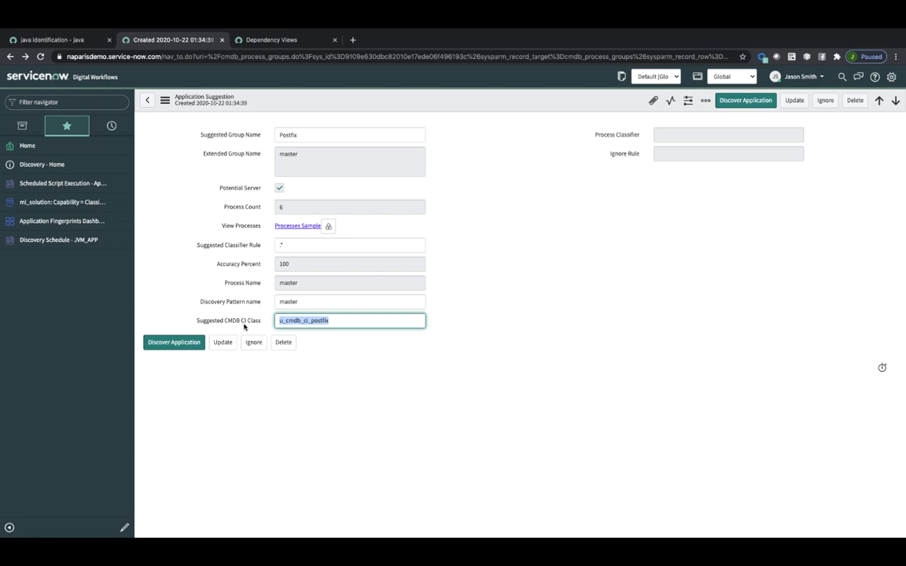
mouse_move(178, 285)
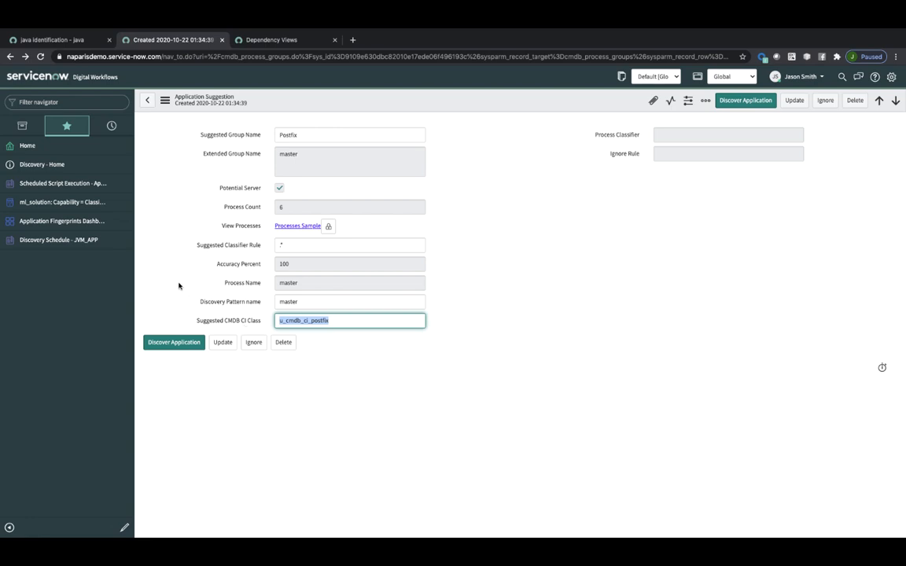
mouse_move(61, 221)
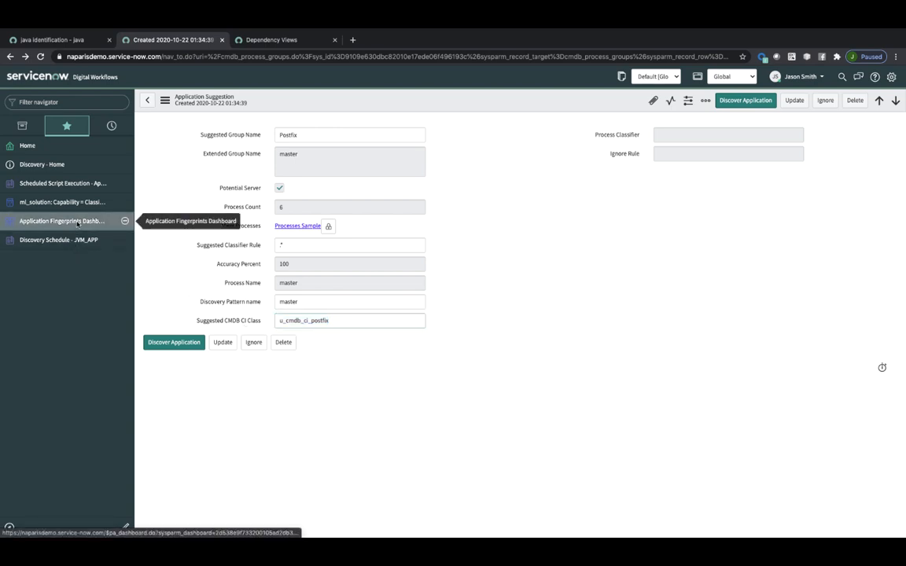
click(61, 221)
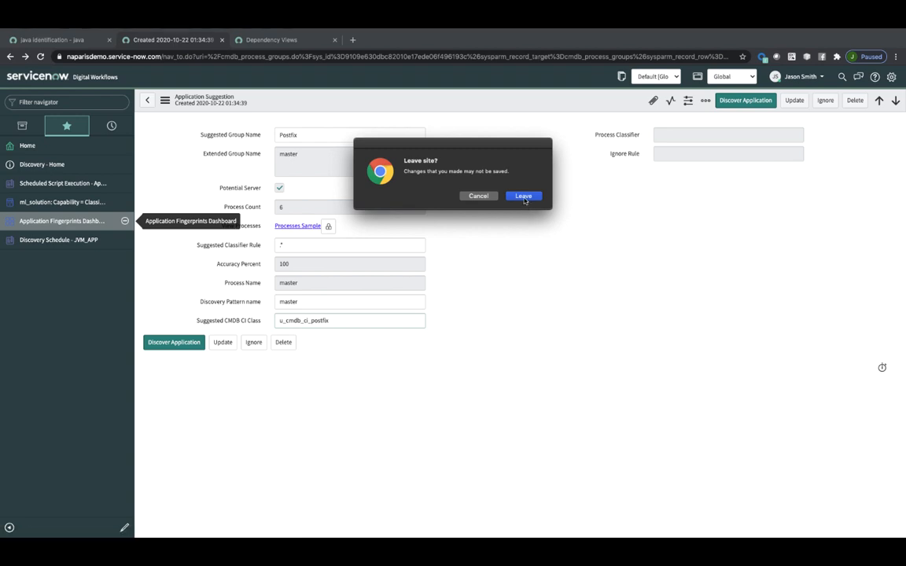
- Leave the unsaved form and open Homegrown Java App's java classifier from the dashboard
click(523, 195)
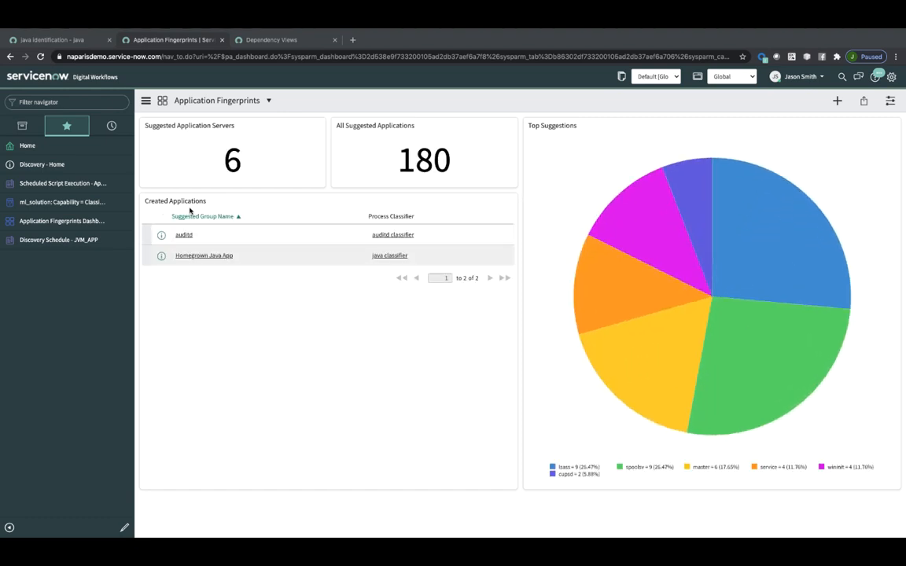
mouse_move(210, 272)
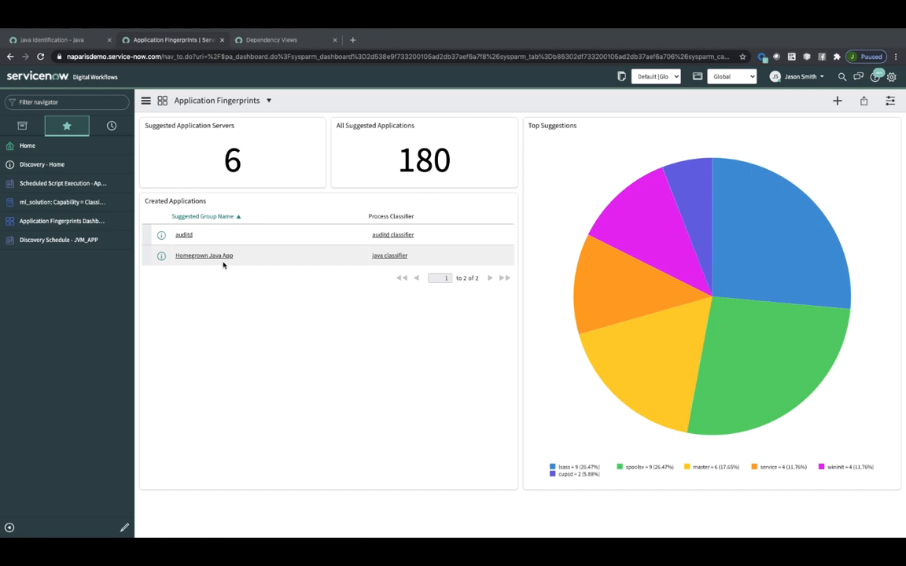
mouse_move(394, 258)
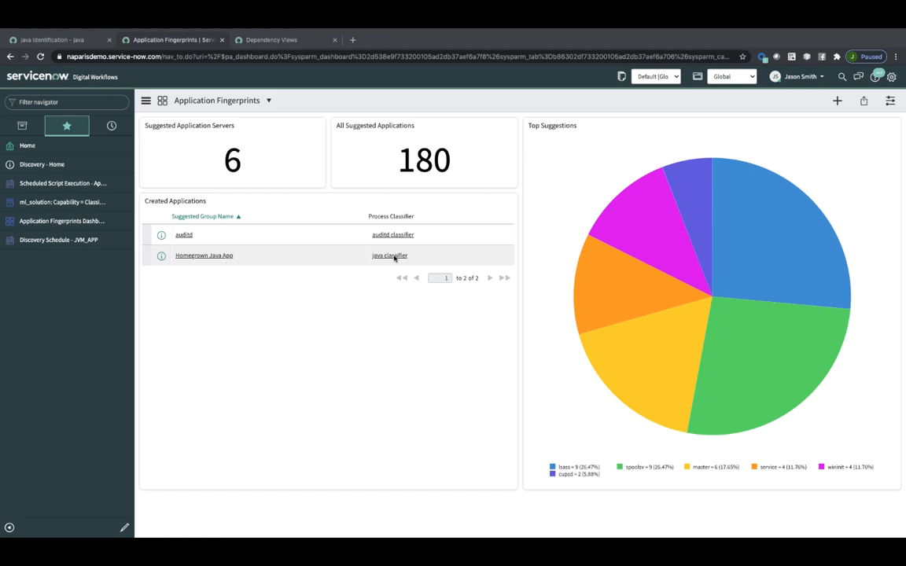
click(389, 254)
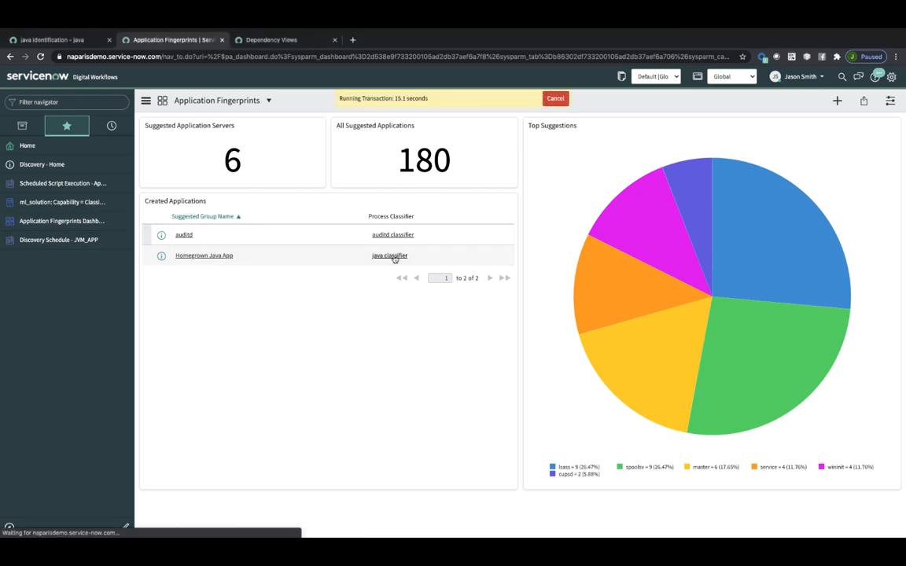
- Review the java classifier's conditions and triggered probes, then switch to the Dependency Views tab
click(389, 255)
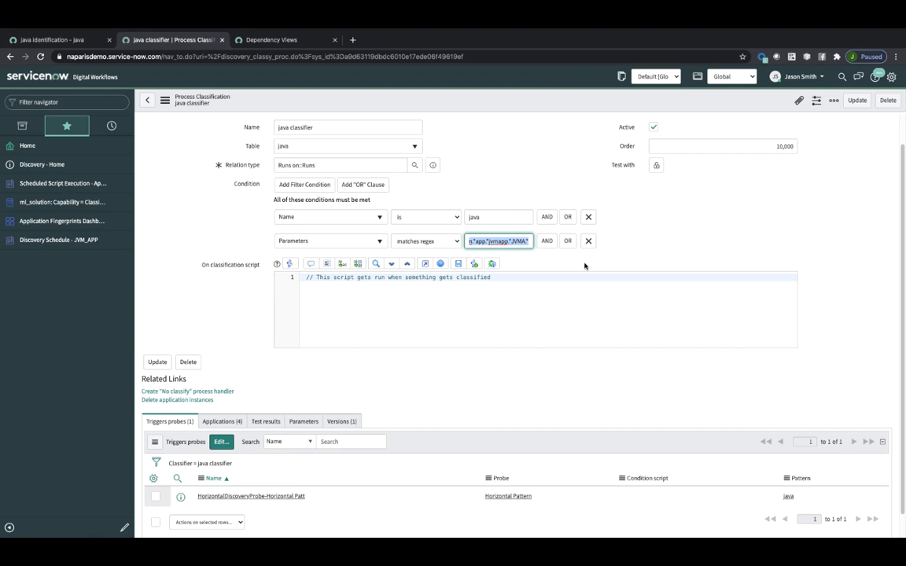
mouse_move(503, 242)
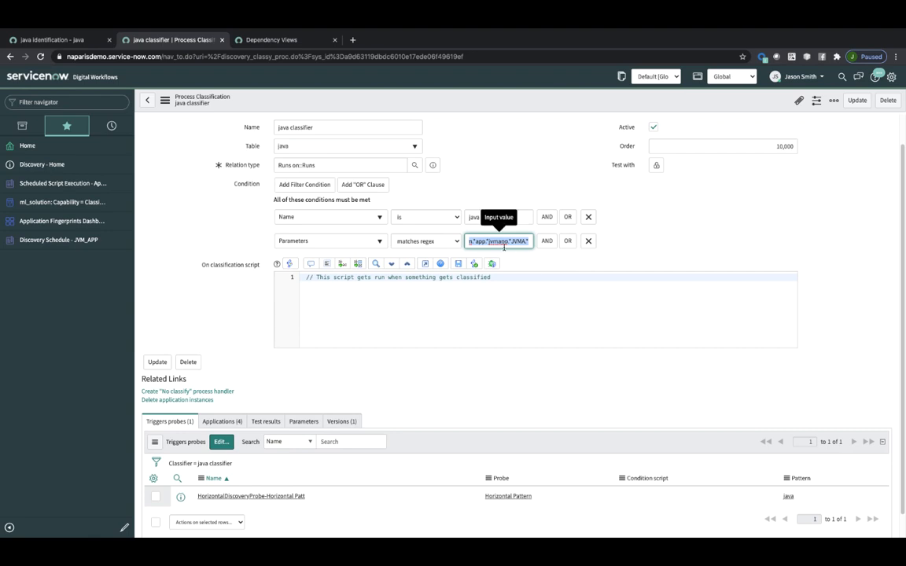
scroll(down, 3)
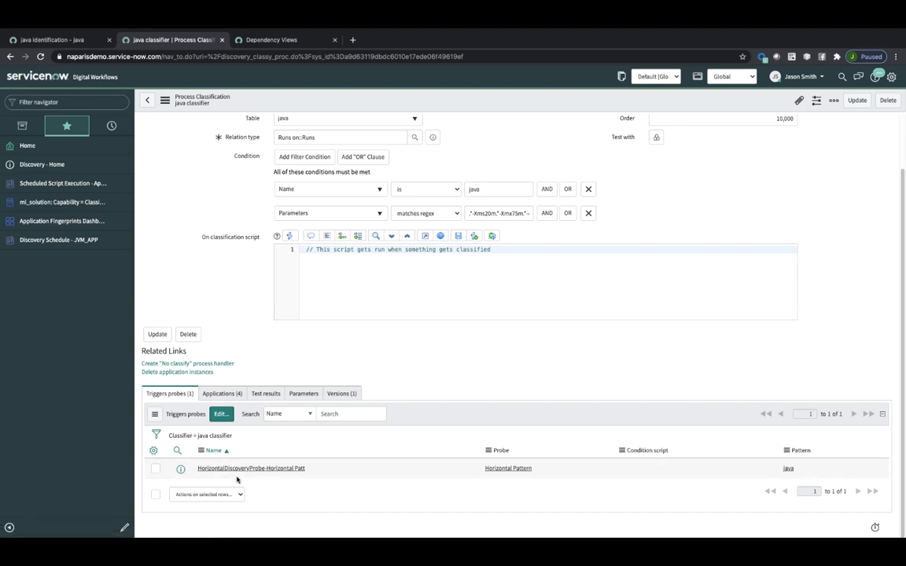
mouse_move(792, 481)
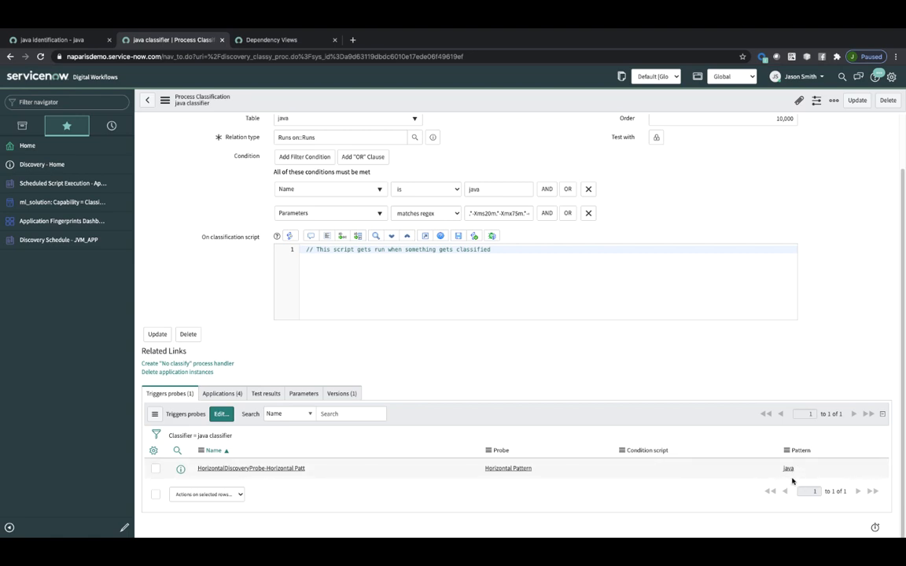
mouse_move(487, 296)
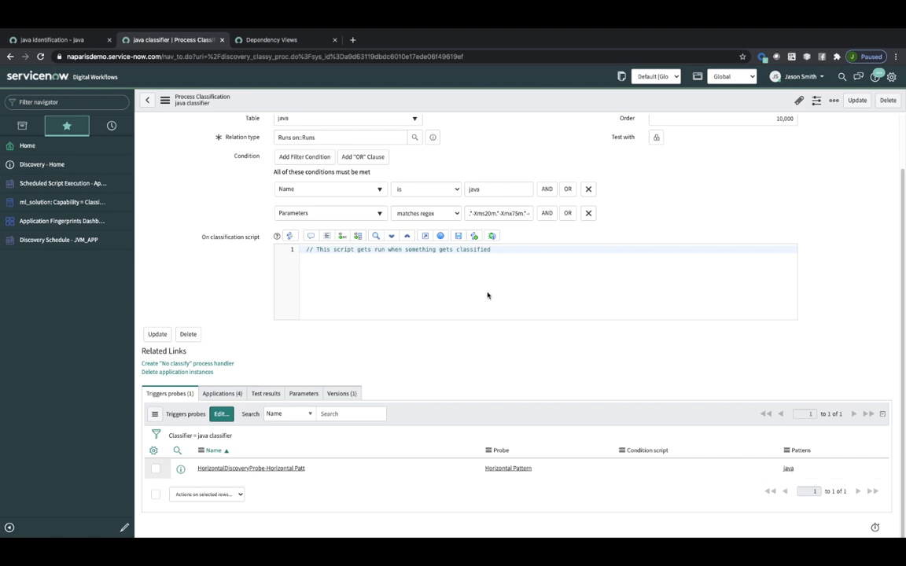
mouse_move(192, 246)
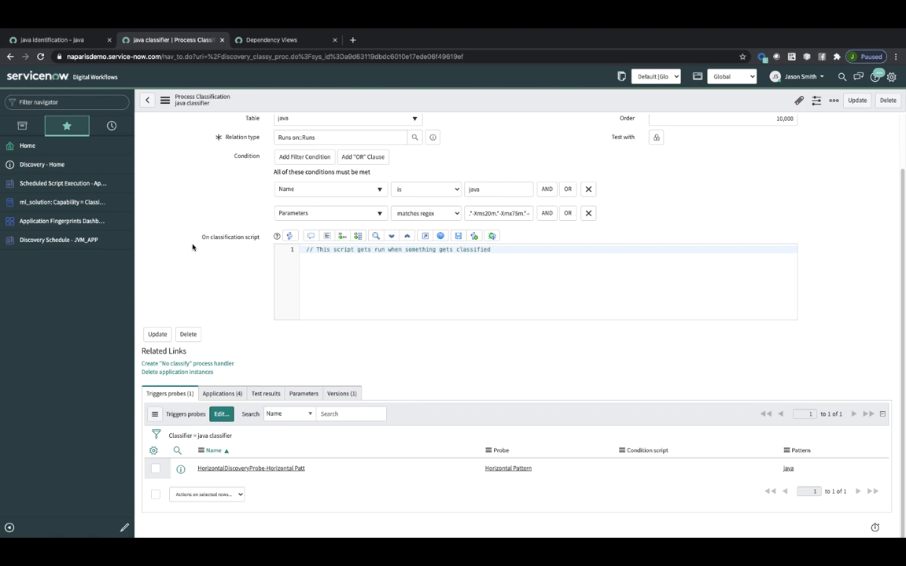
click(271, 40)
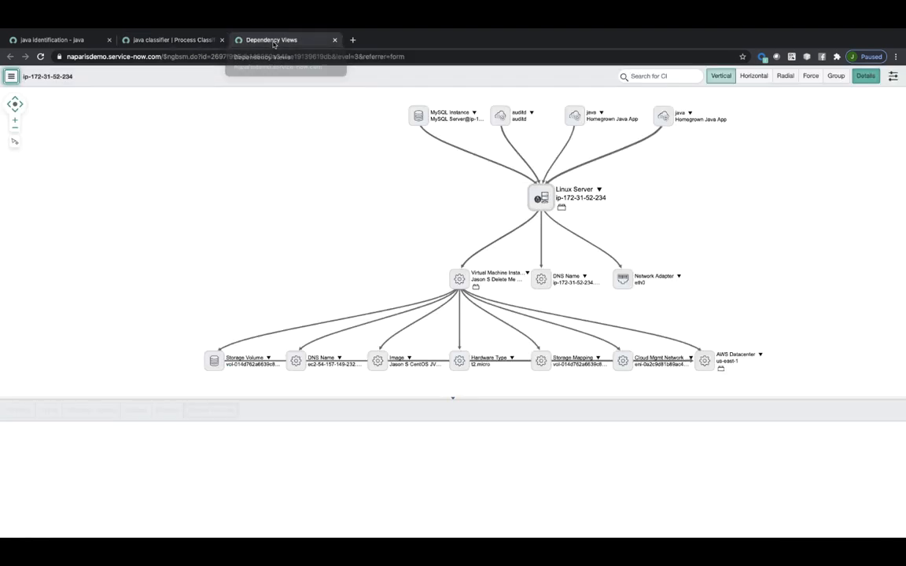
- Check the Linux server's Runs on links, then open actions for the Homegrown Java App node
click(212, 409)
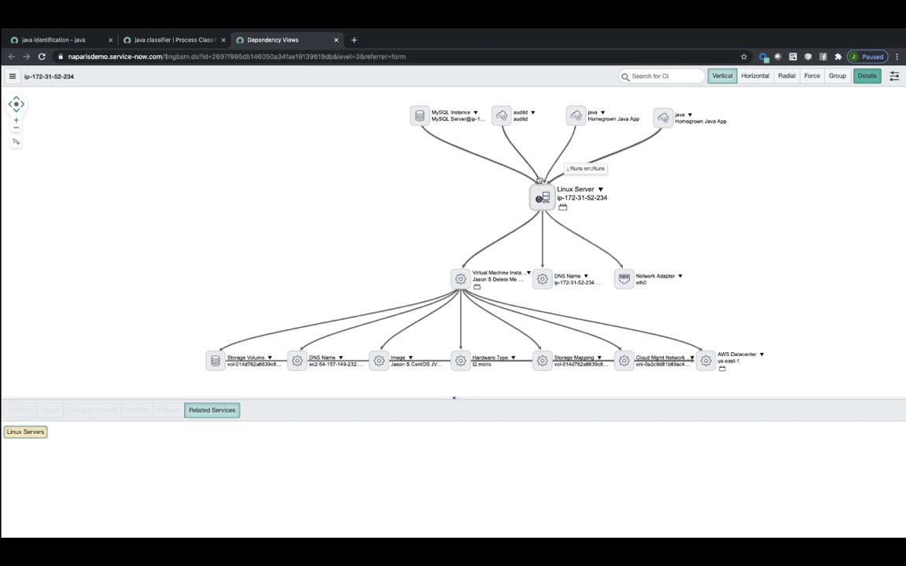
mouse_move(575, 143)
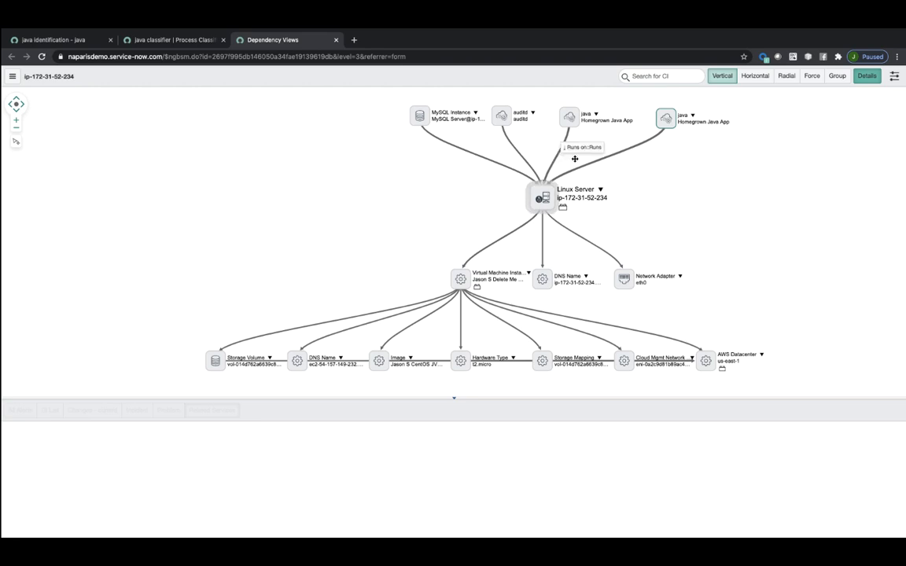
click(11, 76)
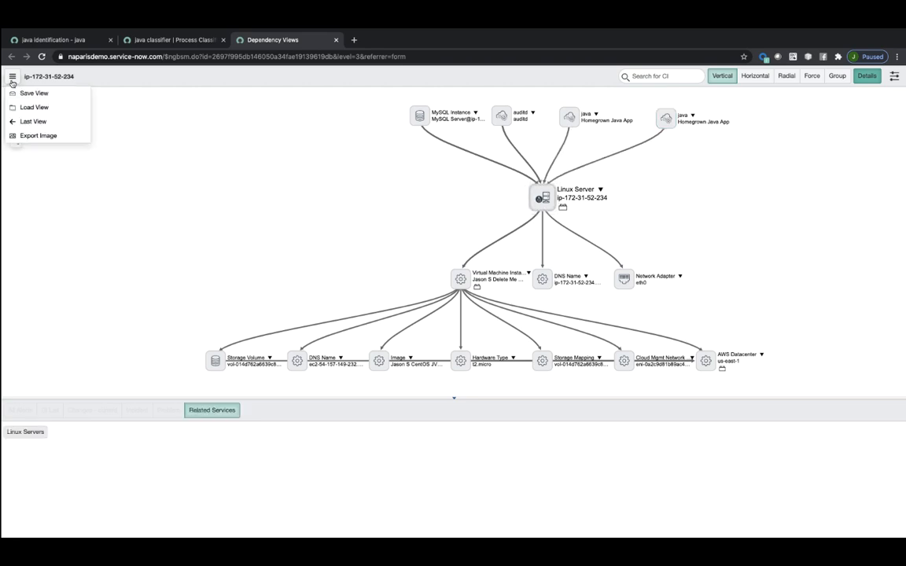
click(665, 116)
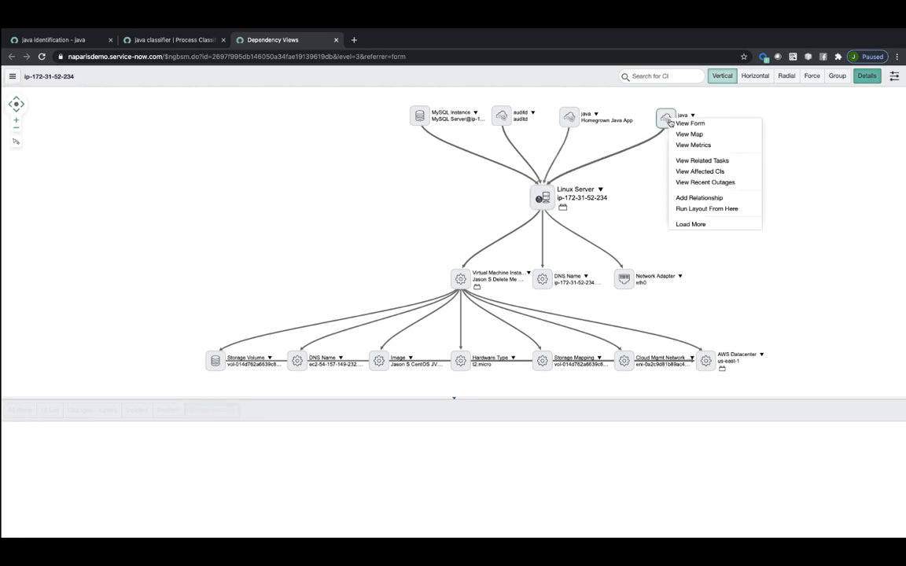
- Center the dependency map on Homegrown Java App and highlight its Linux server
click(706, 208)
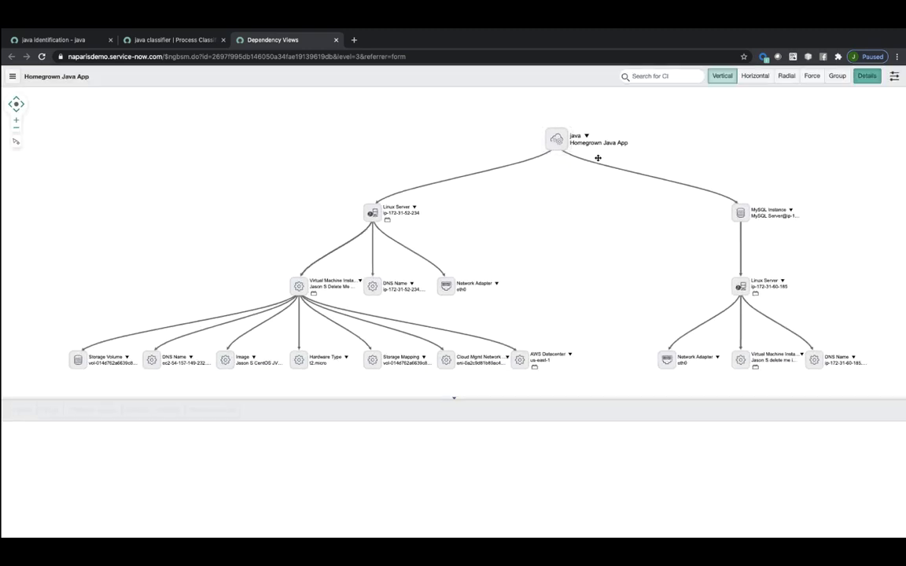
mouse_move(517, 174)
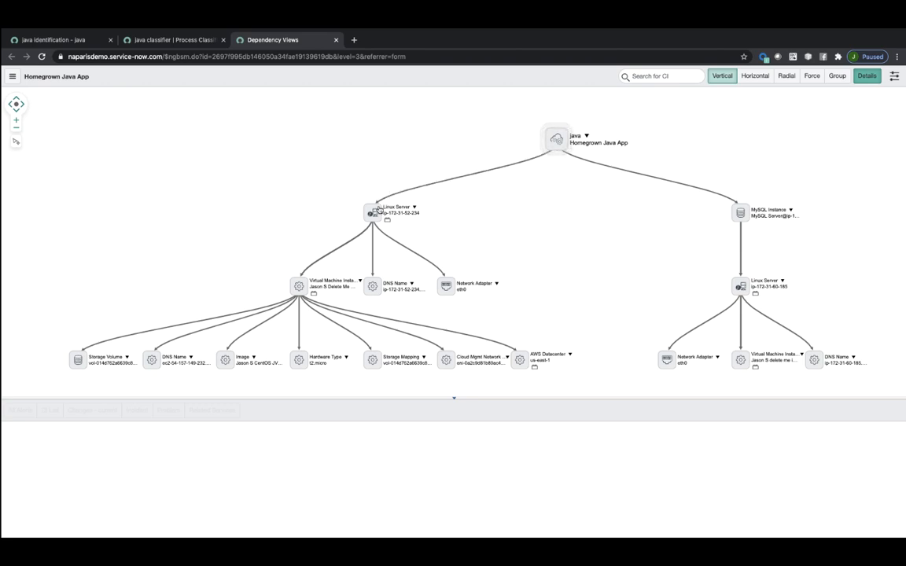
mouse_move(610, 171)
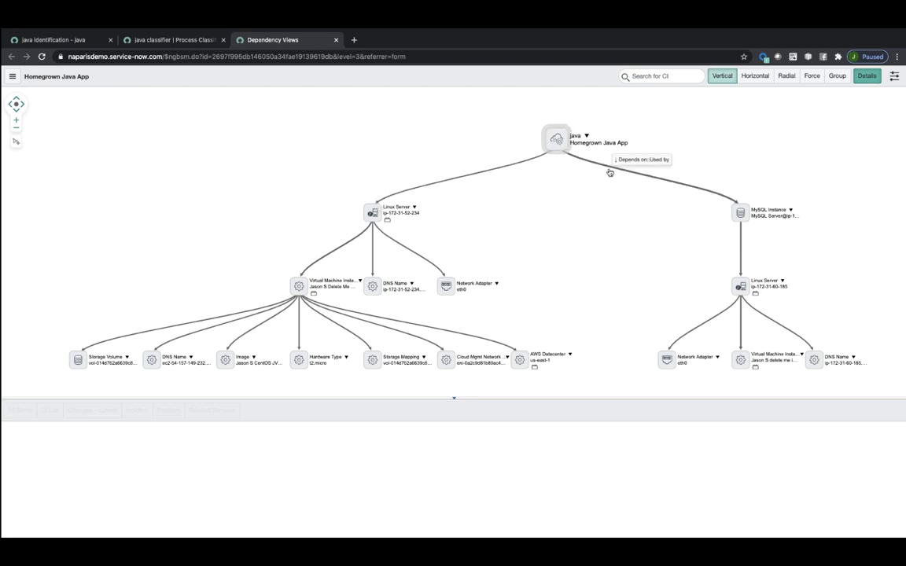
mouse_move(748, 213)
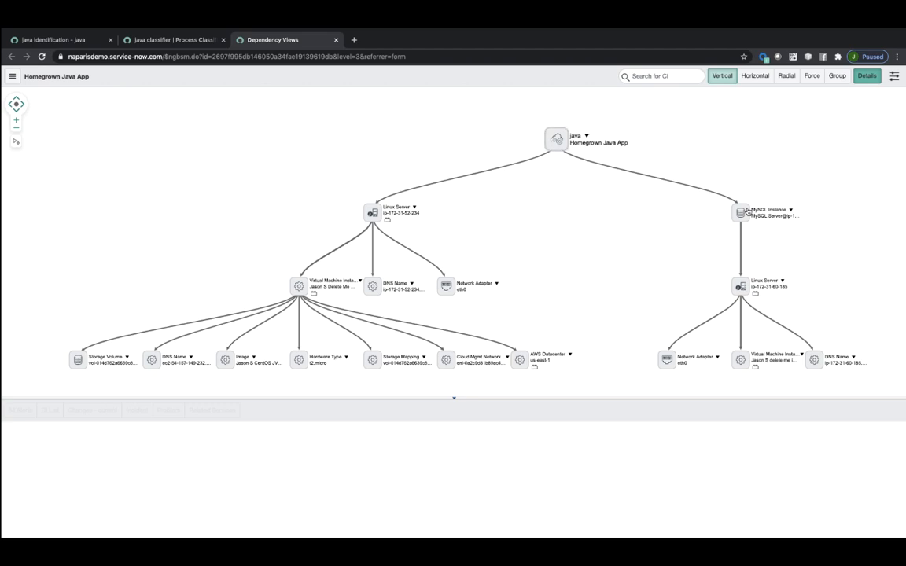
click(211, 410)
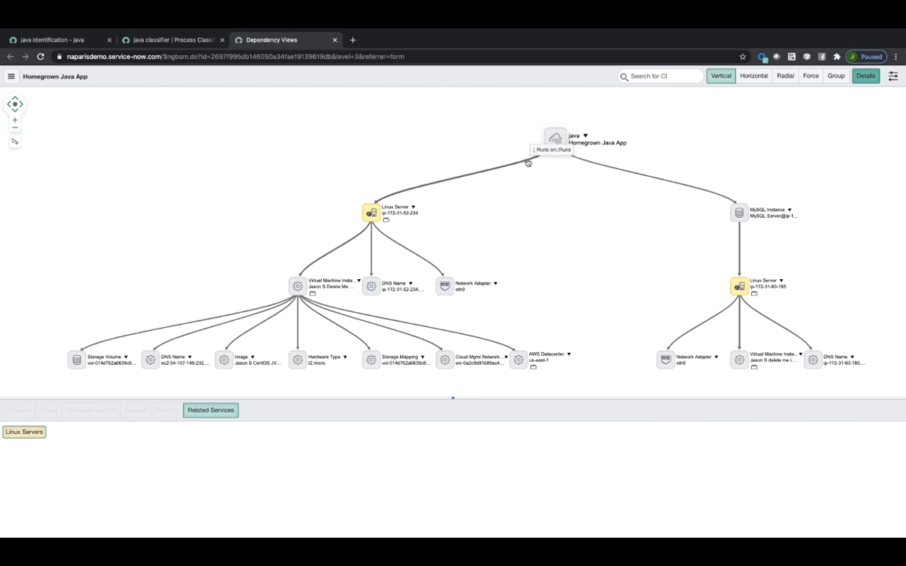
mouse_move(346, 188)
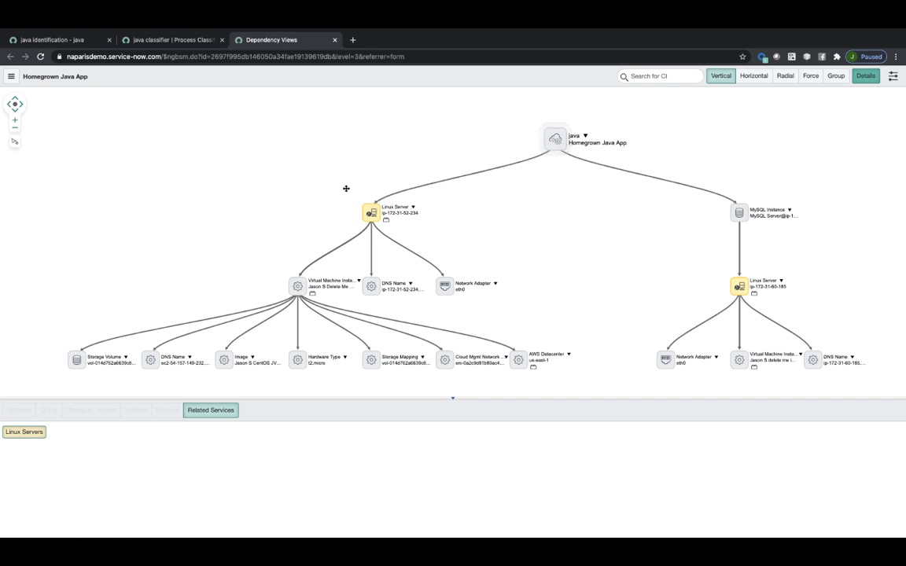
mouse_move(590, 121)
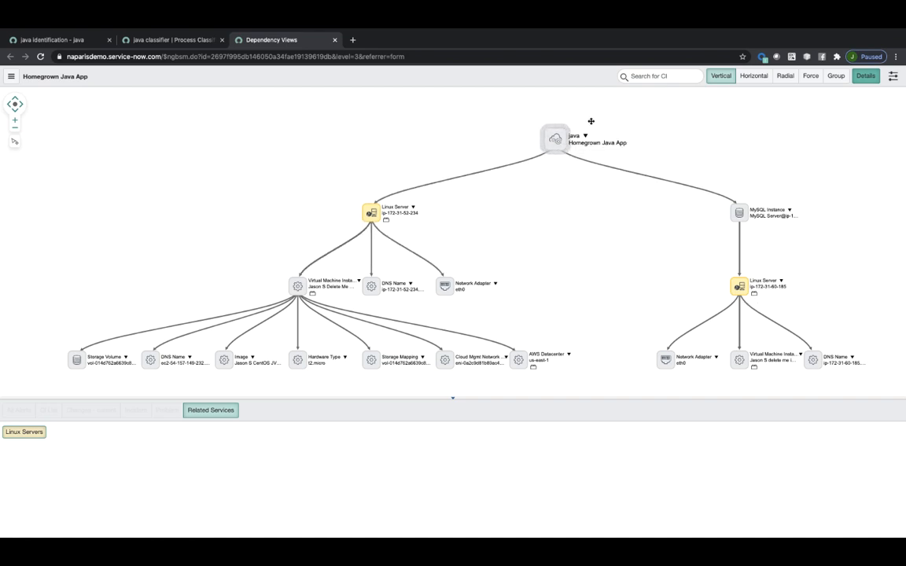